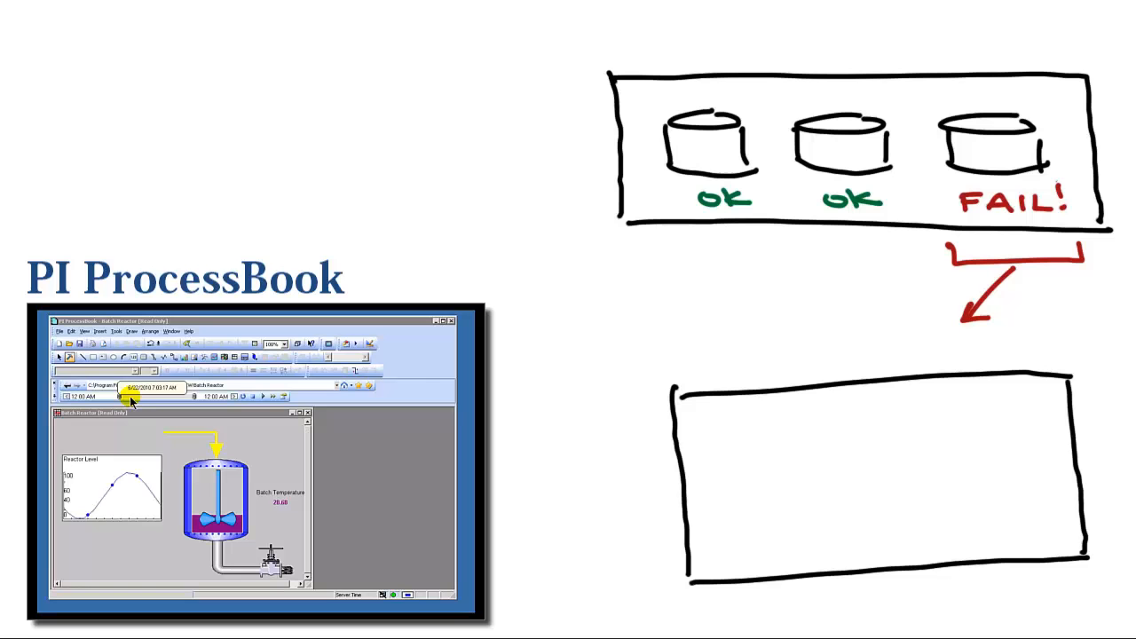
drag(688, 520, 857, 478)
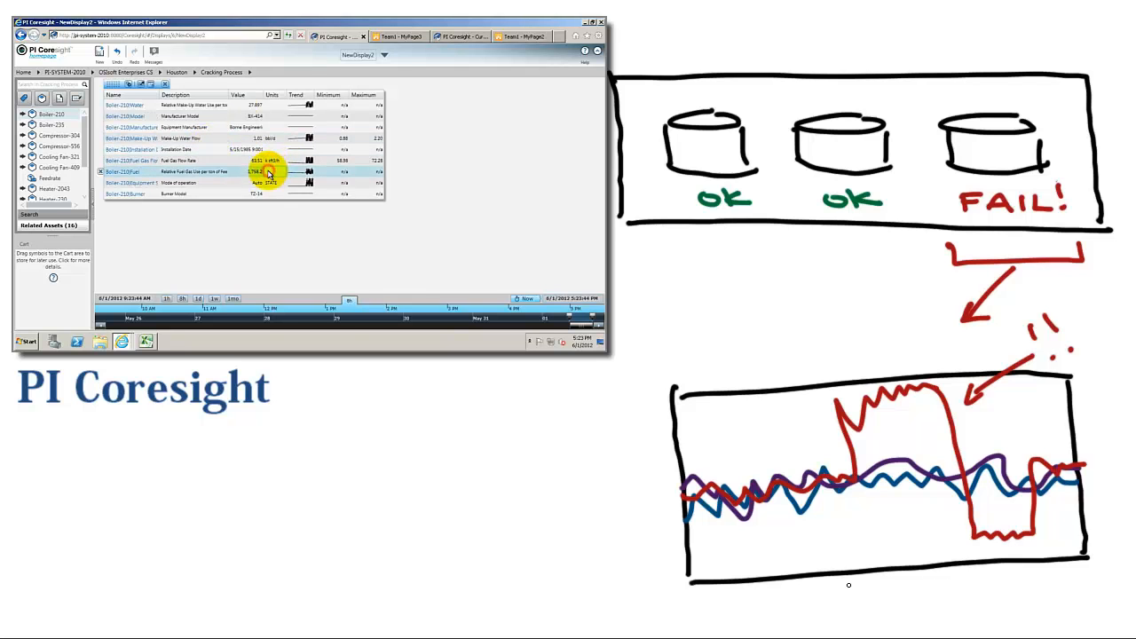
click(266, 171)
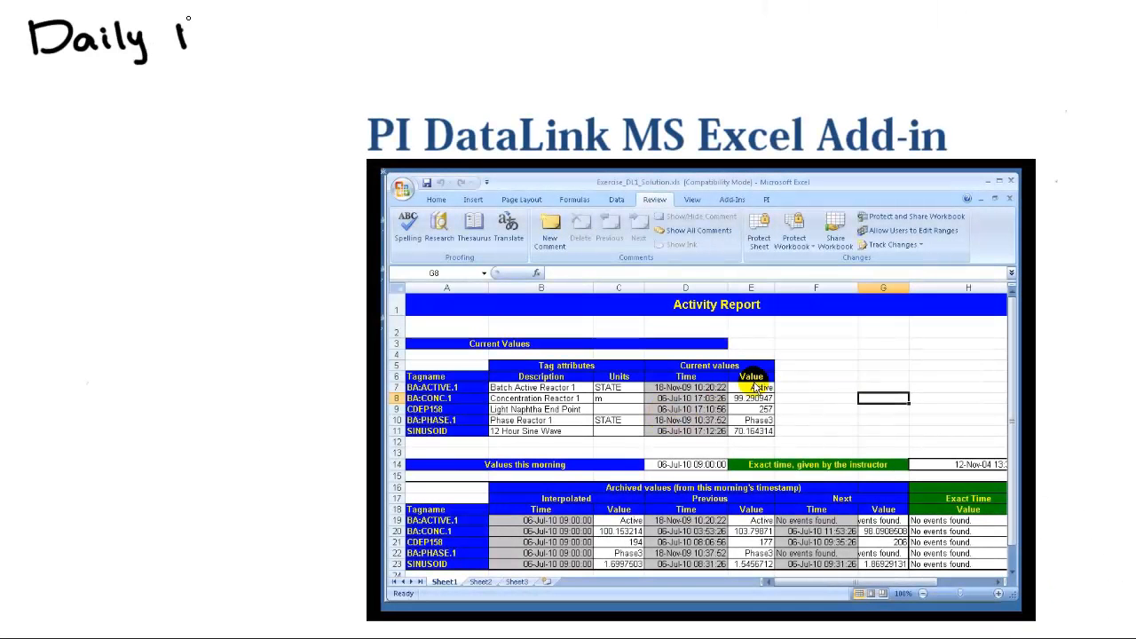
click(751, 387)
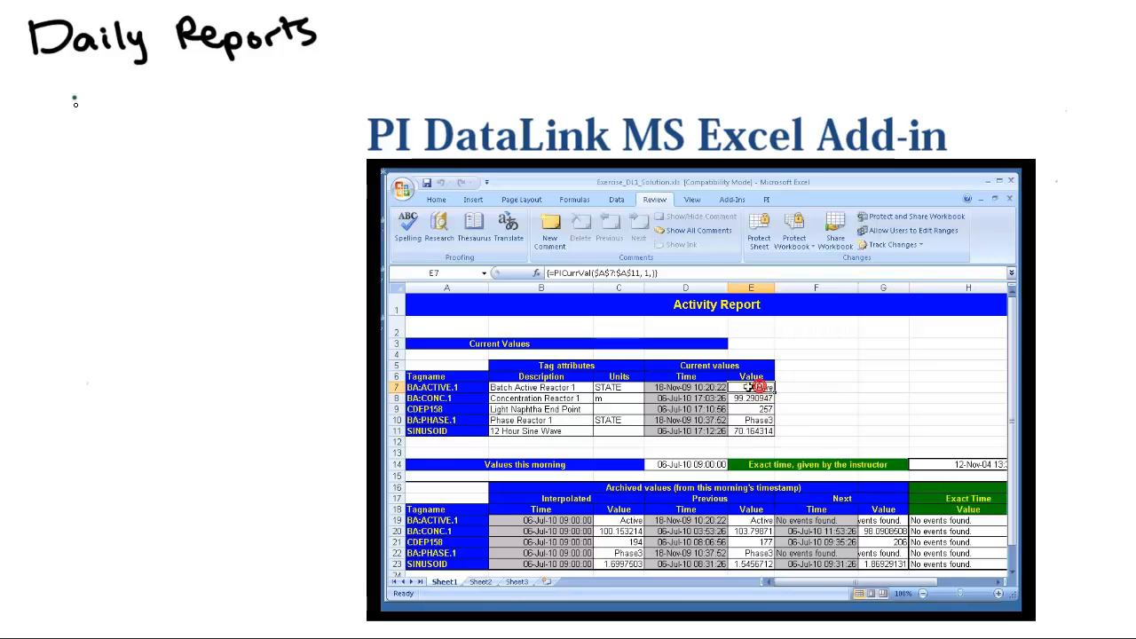
click(540, 387)
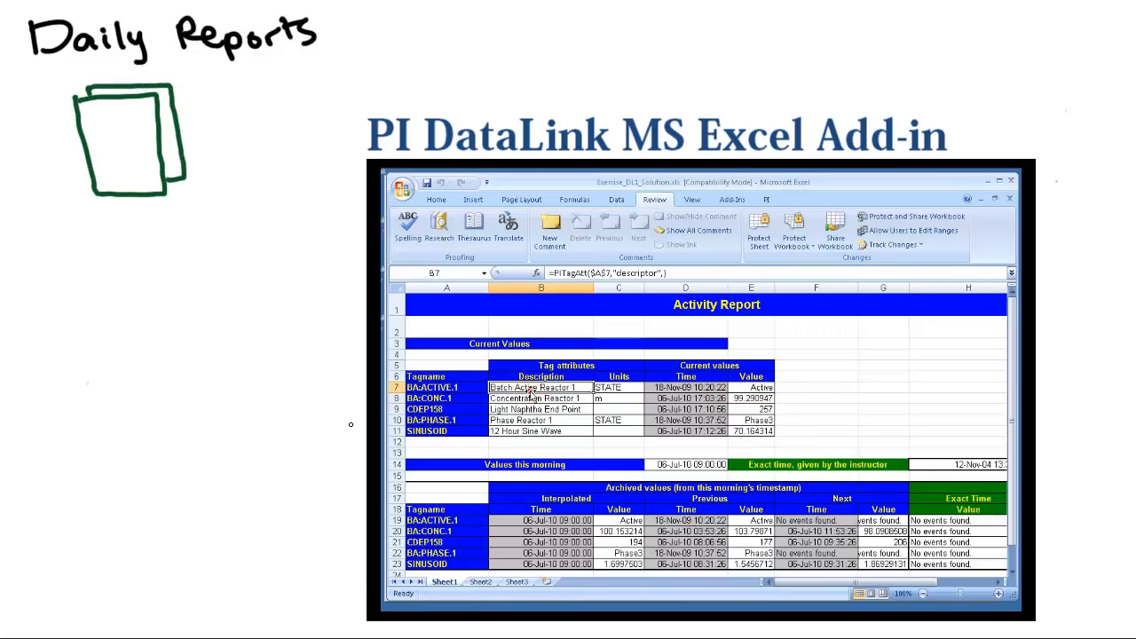
click(619, 520)
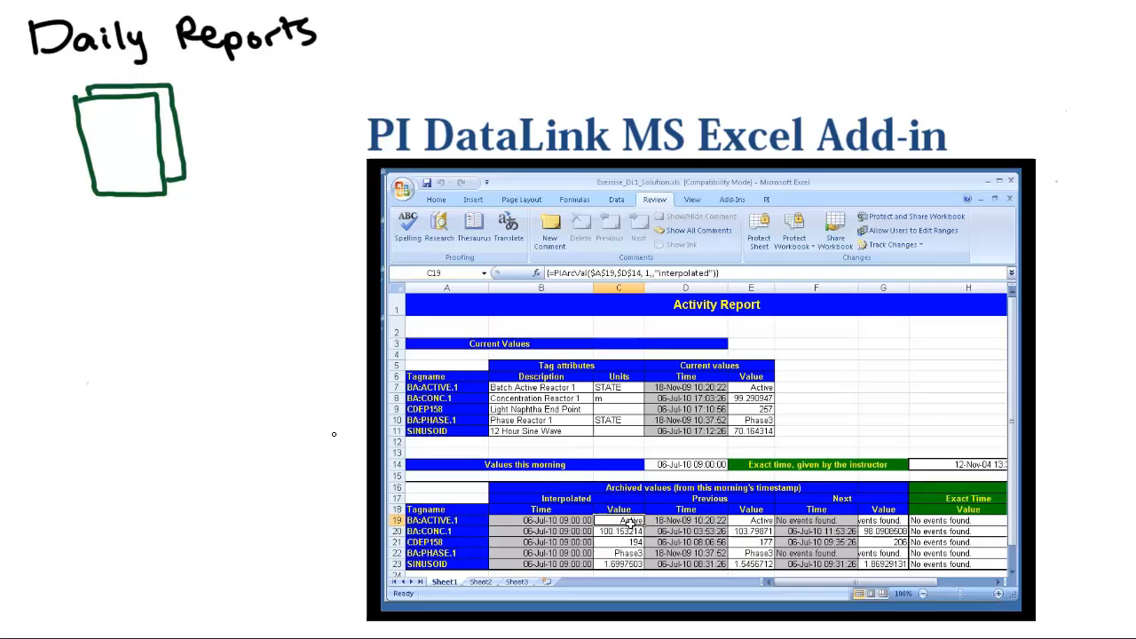